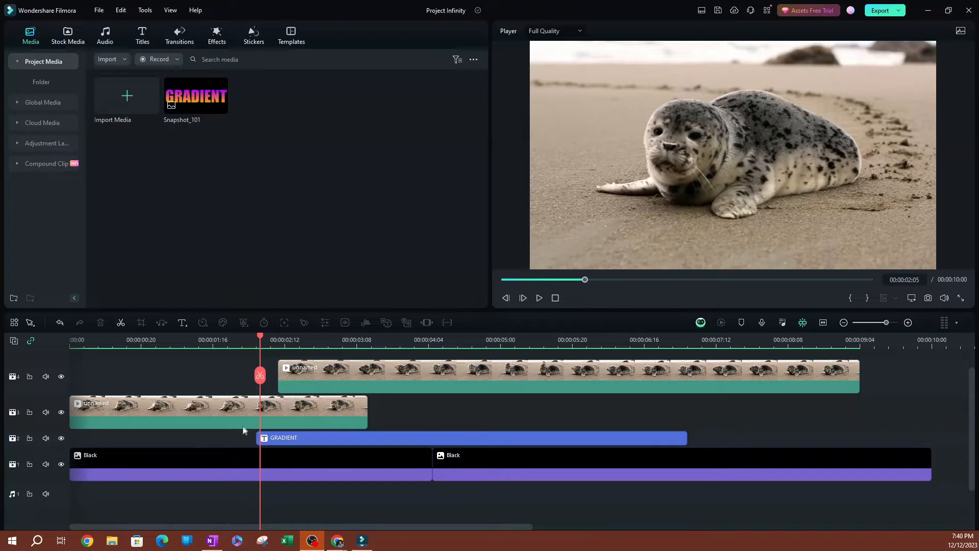
mouse_move(339, 305)
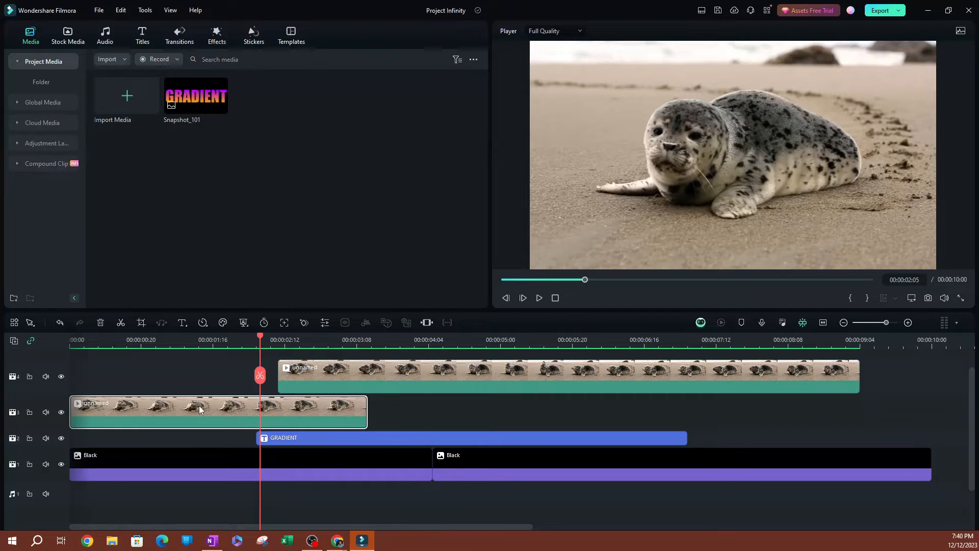
Export the selected three-second seal clip, opening its 1920x1080 MP4 export dialog
right_click(200, 410)
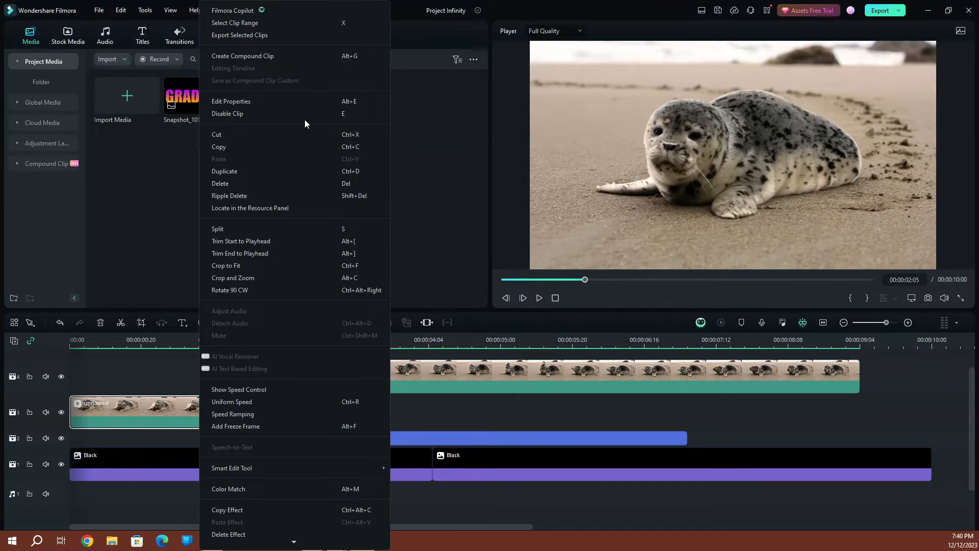
mouse_move(272, 44)
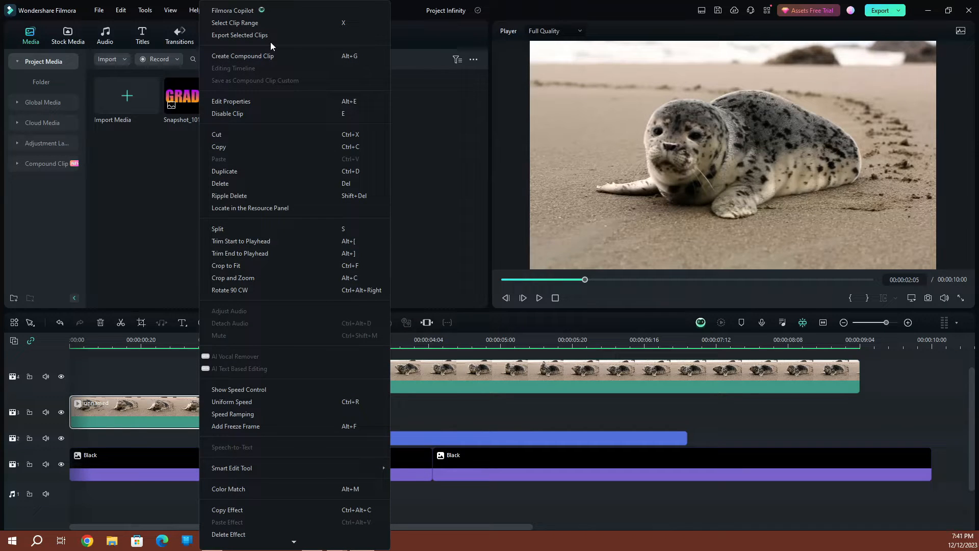
mouse_move(242, 36)
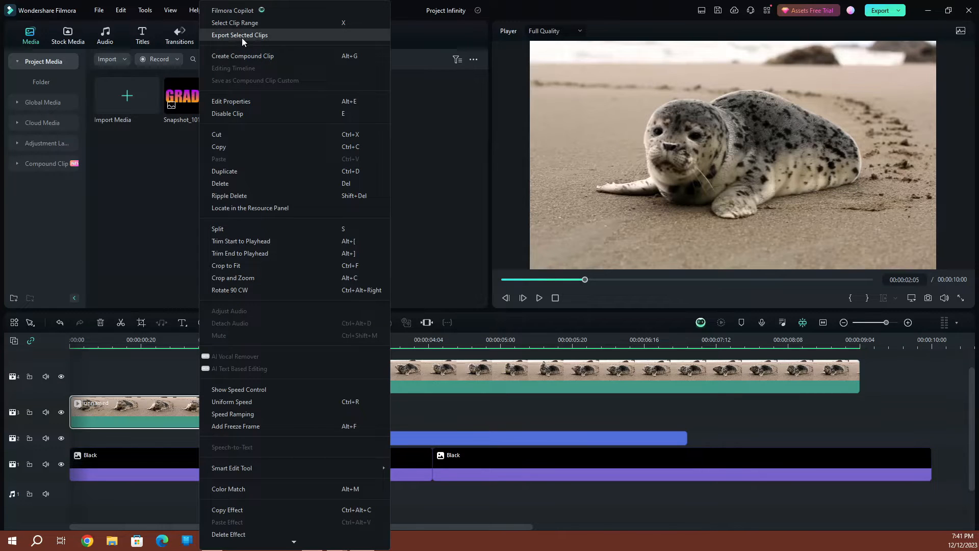
left_click(240, 34)
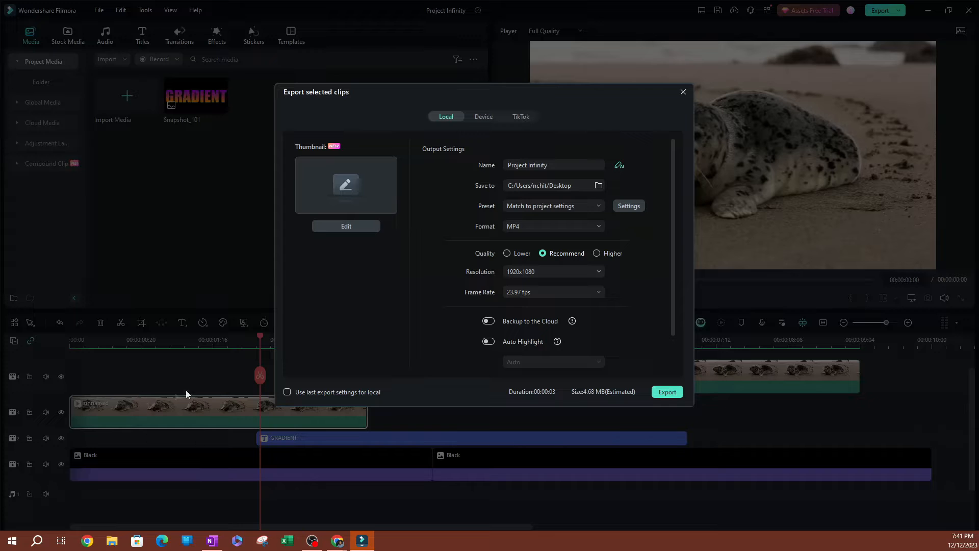
Close the single-clip export, open the export for the ten-second seal clips, then close it
left_click(684, 92)
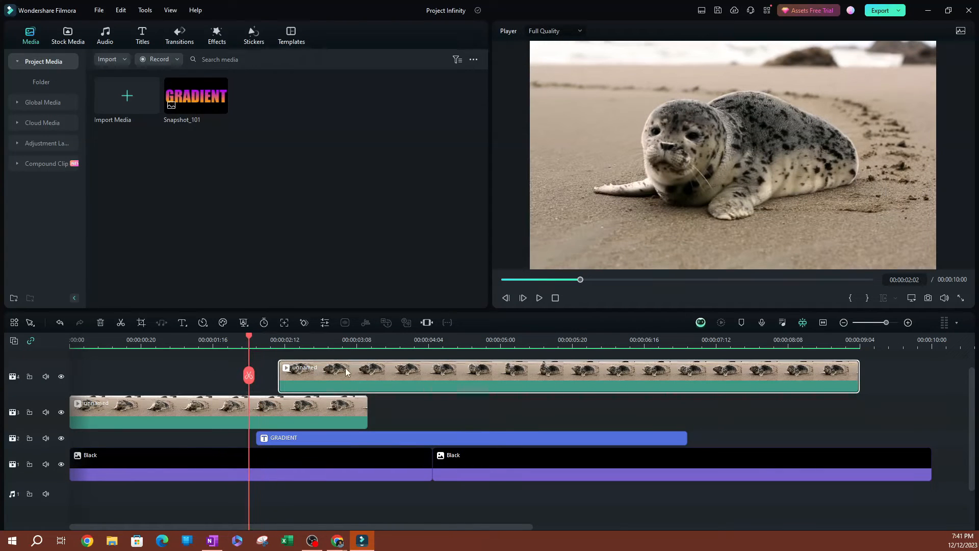
mouse_move(284, 412)
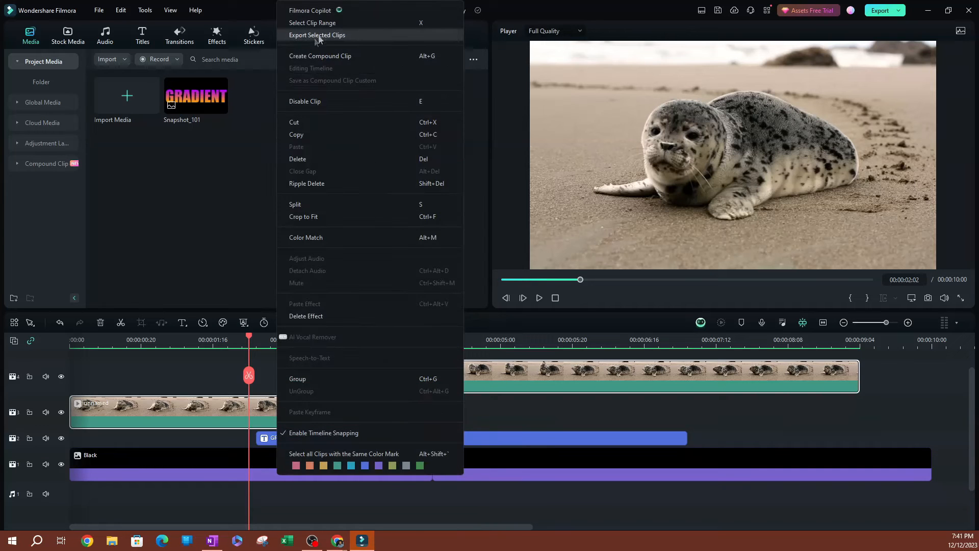
left_click(316, 34)
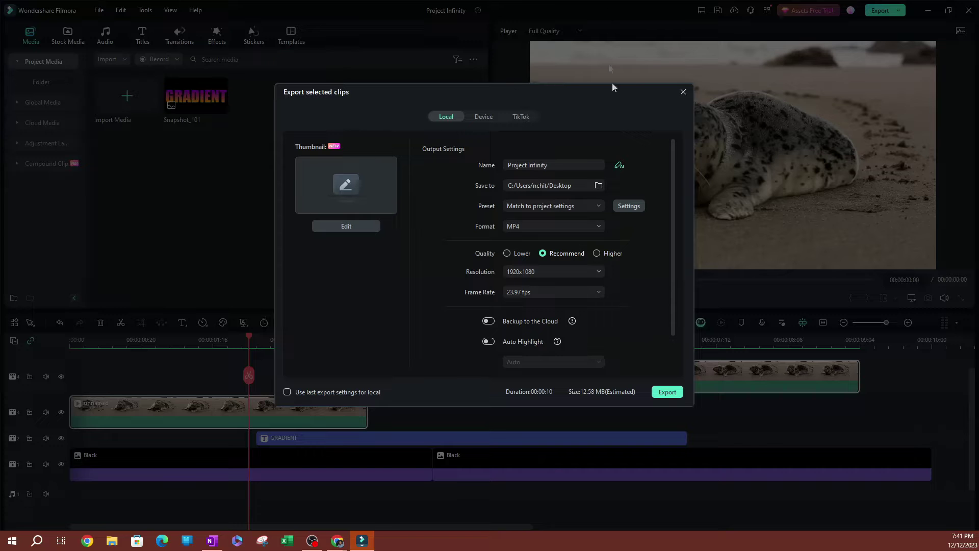
left_click(682, 92)
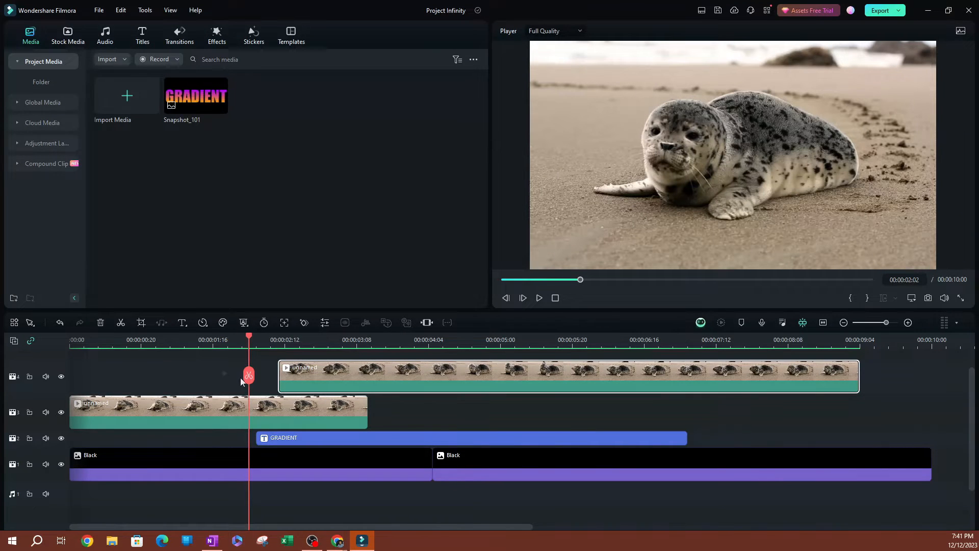
Open a clip's context menu to choose Select Clip Range
right_click(311, 374)
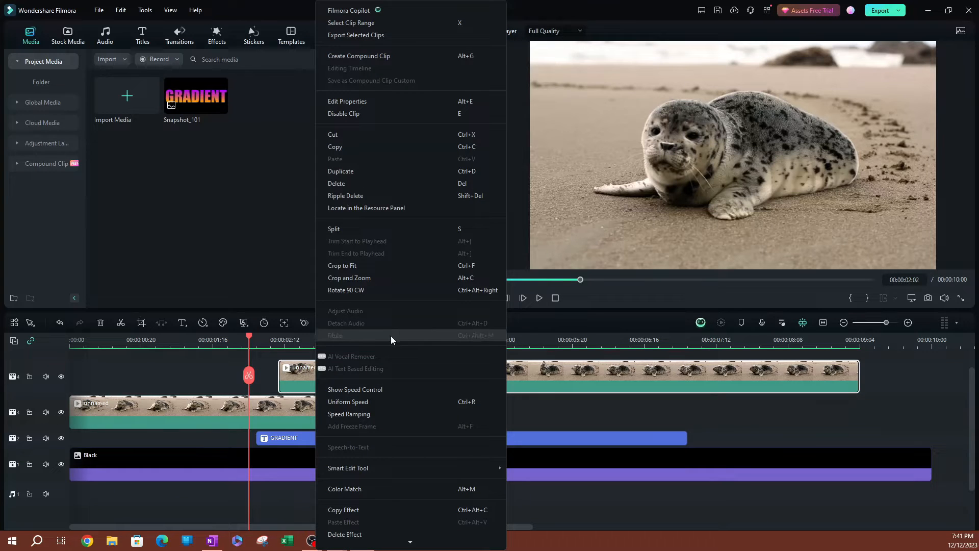
mouse_move(368, 22)
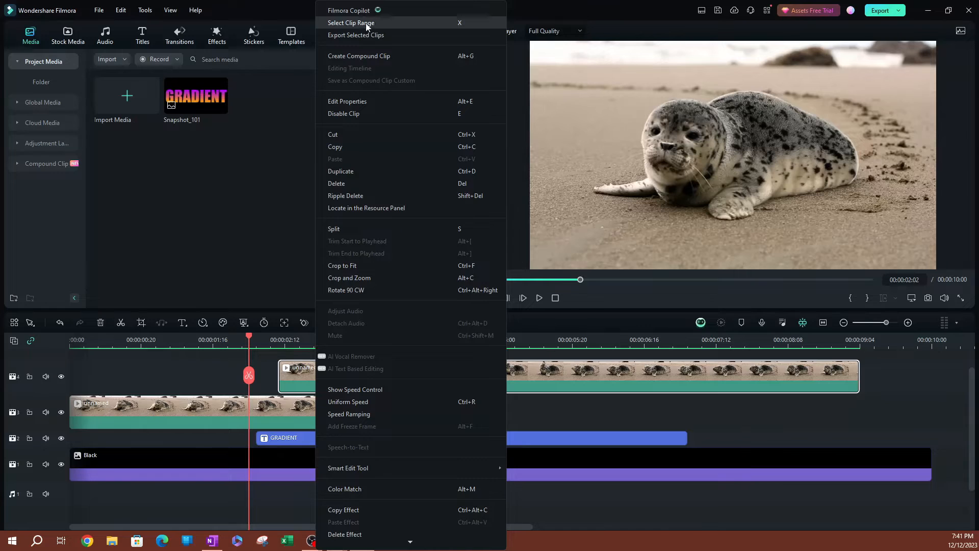
mouse_move(423, 24)
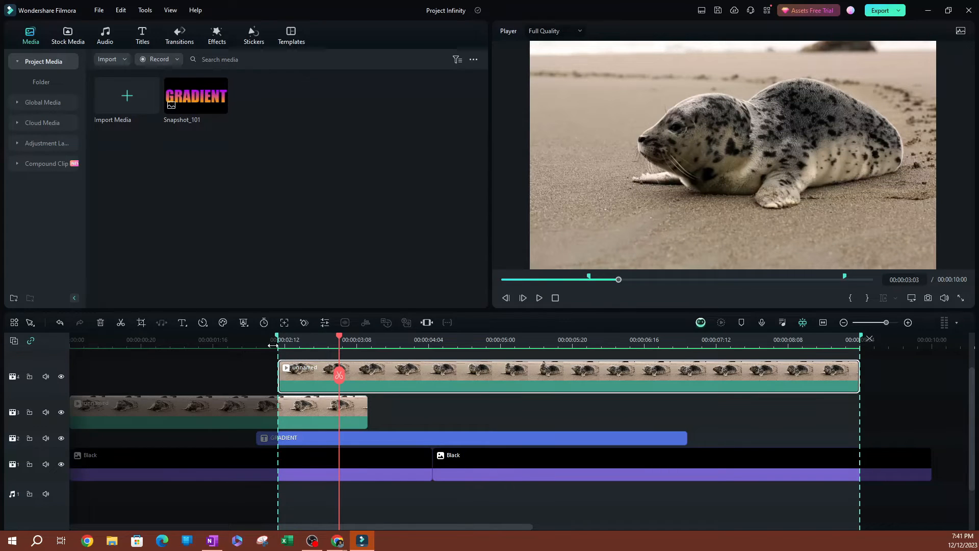
mouse_move(522, 419)
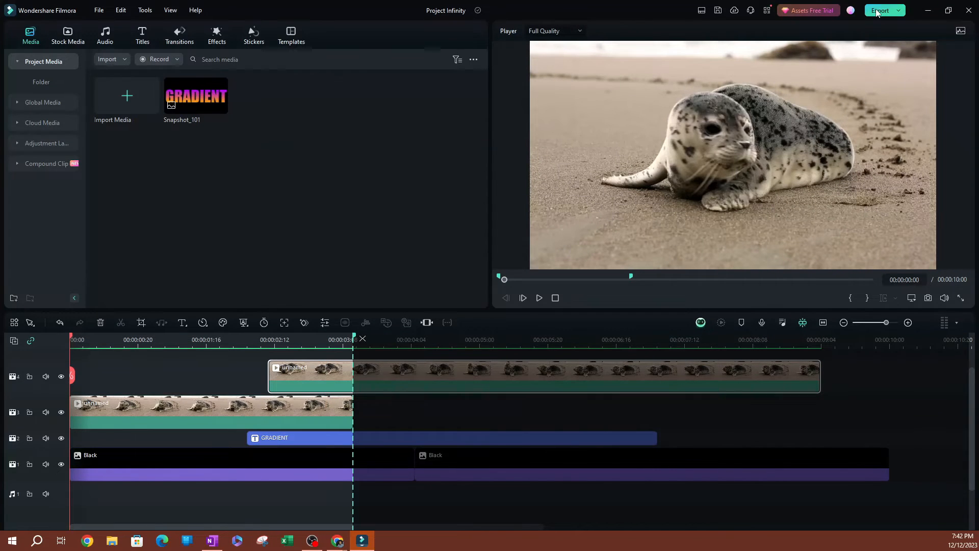
left_click(880, 10)
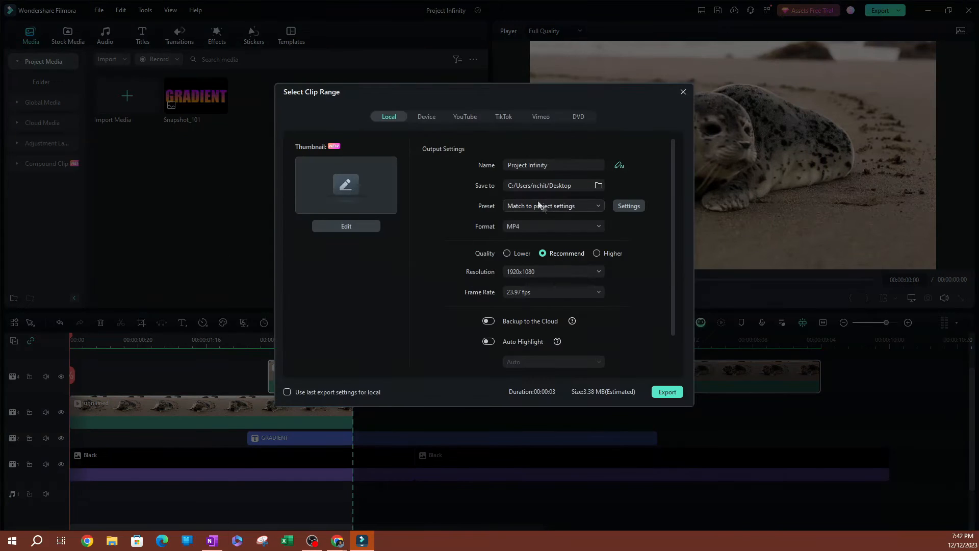
mouse_move(536, 199)
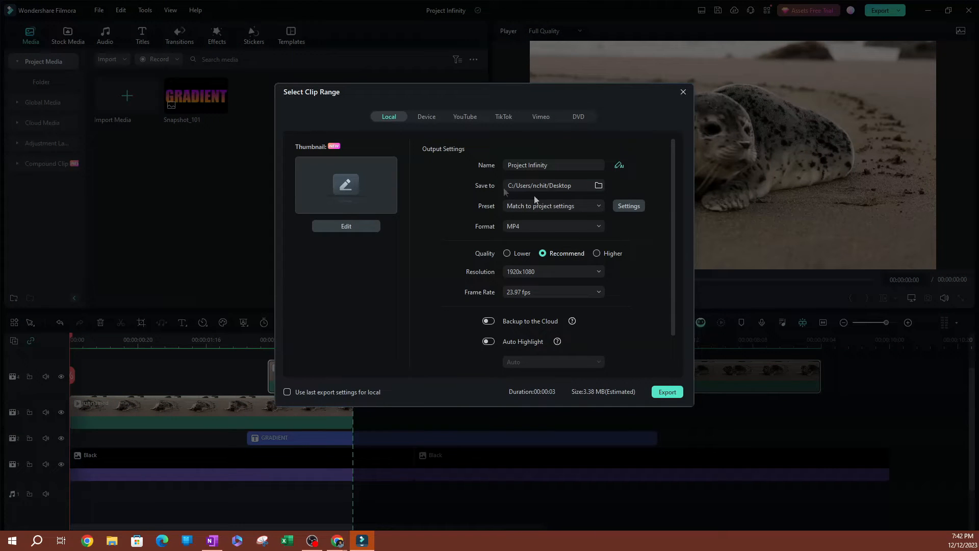
mouse_move(539, 206)
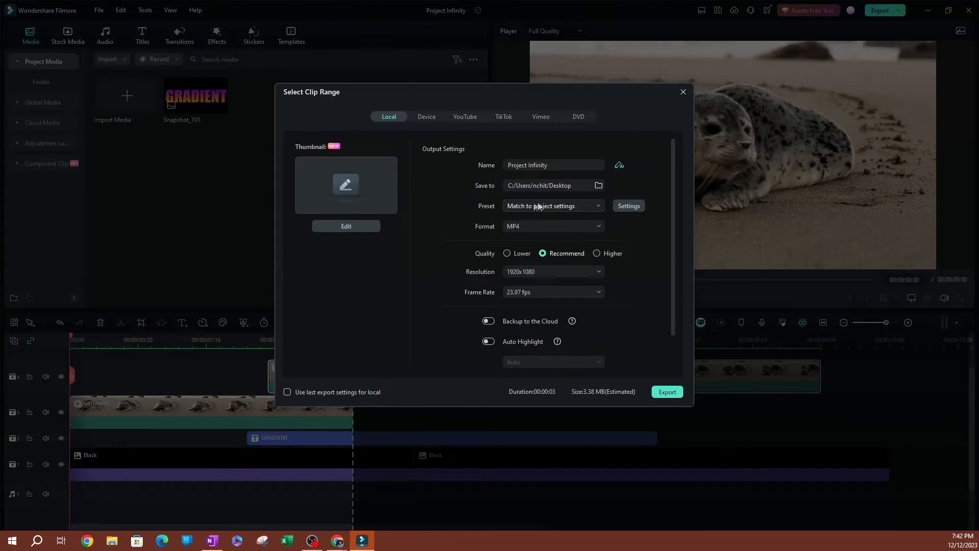
left_click(554, 206)
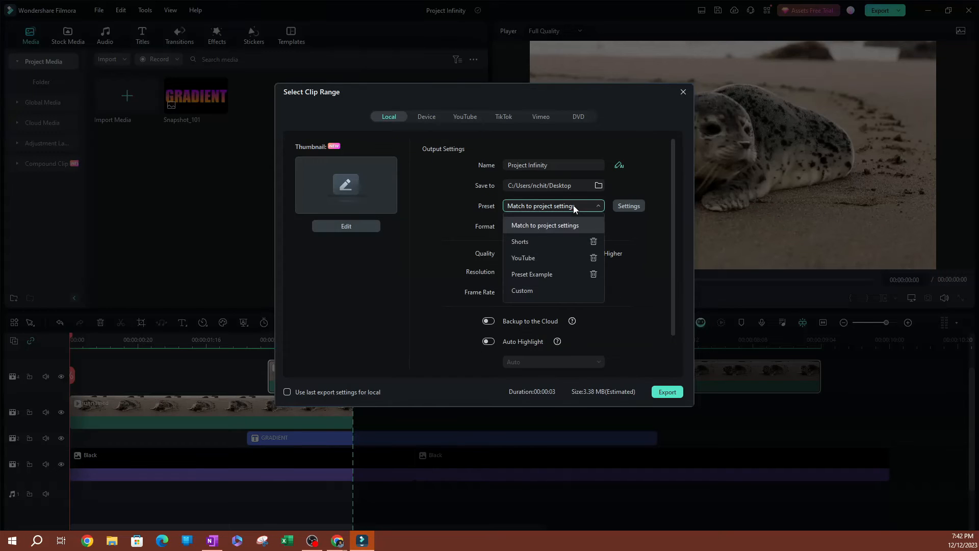
left_click(545, 225)
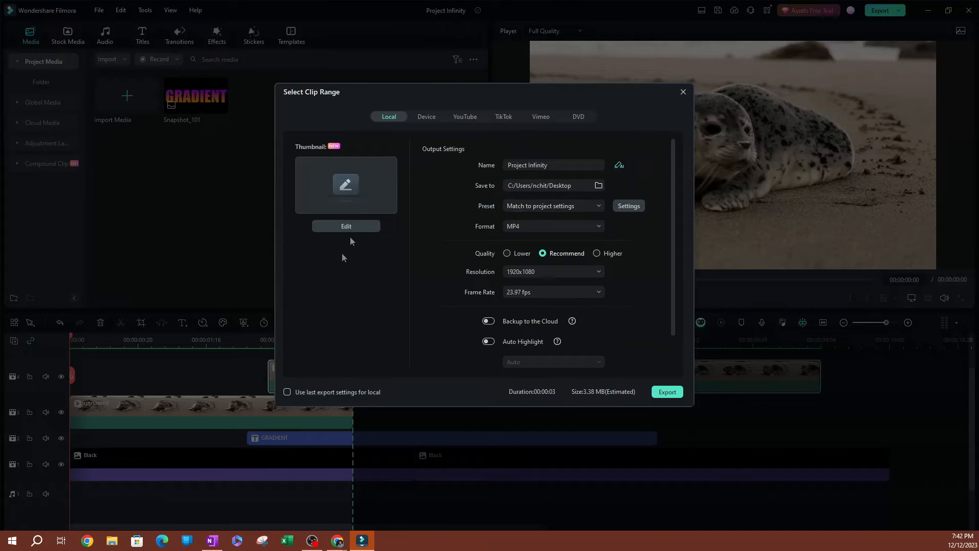
scroll("down", 3)
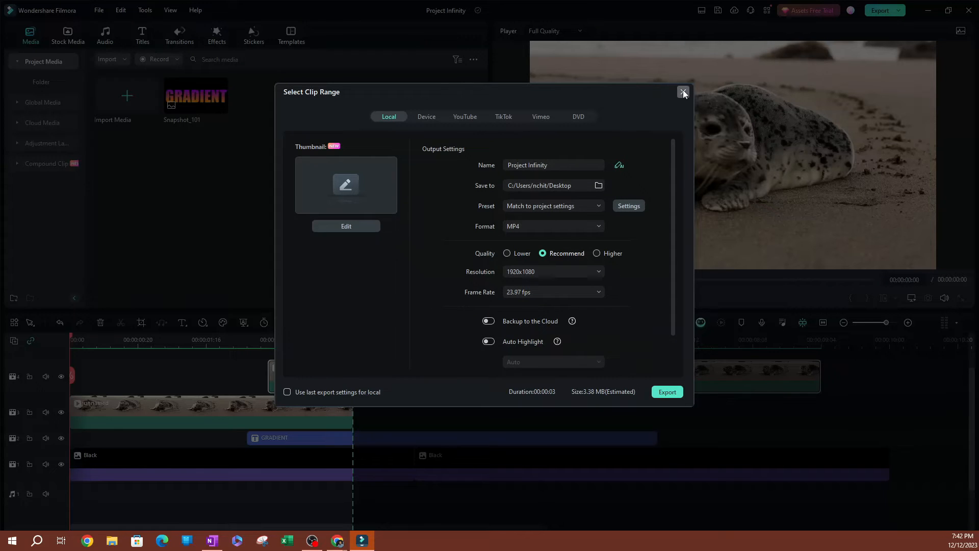
left_click(683, 91)
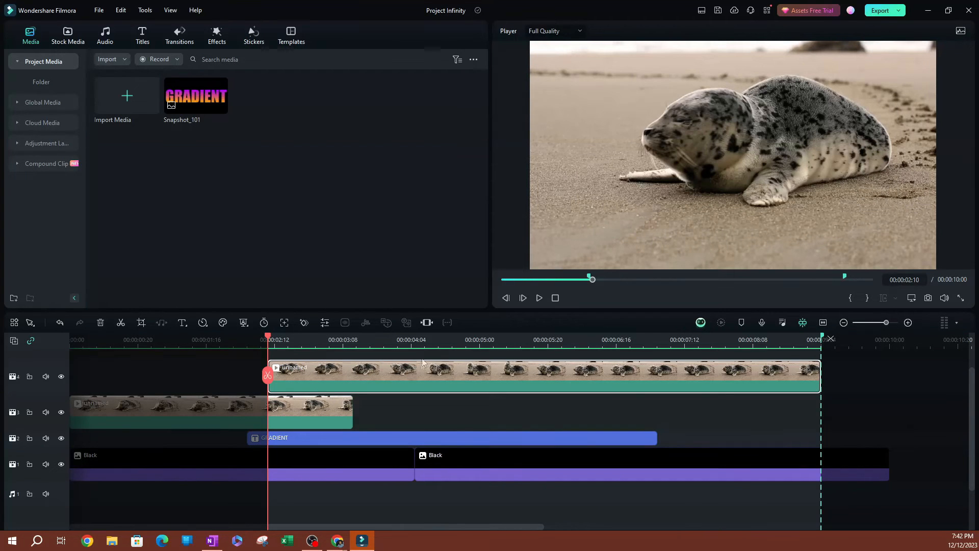
mouse_move(407, 360)
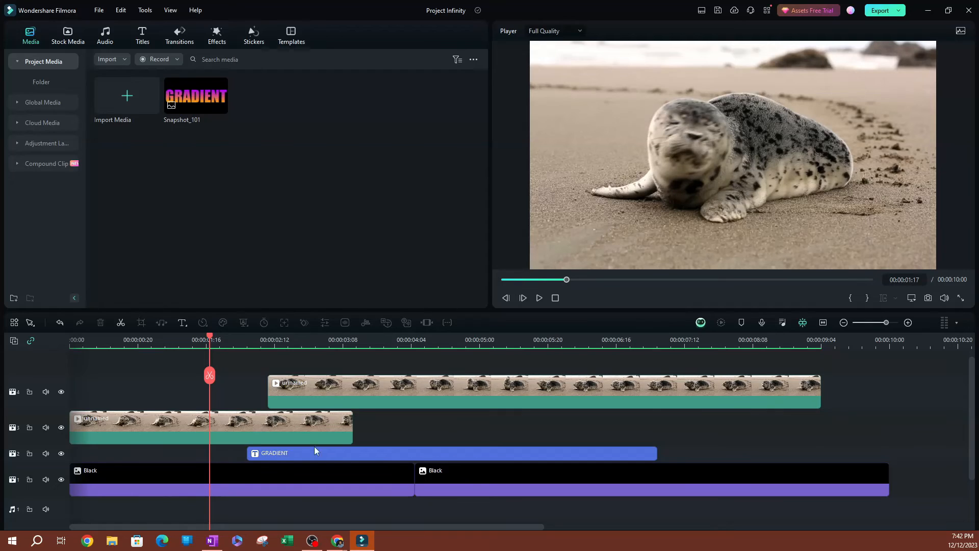
mouse_move(295, 441)
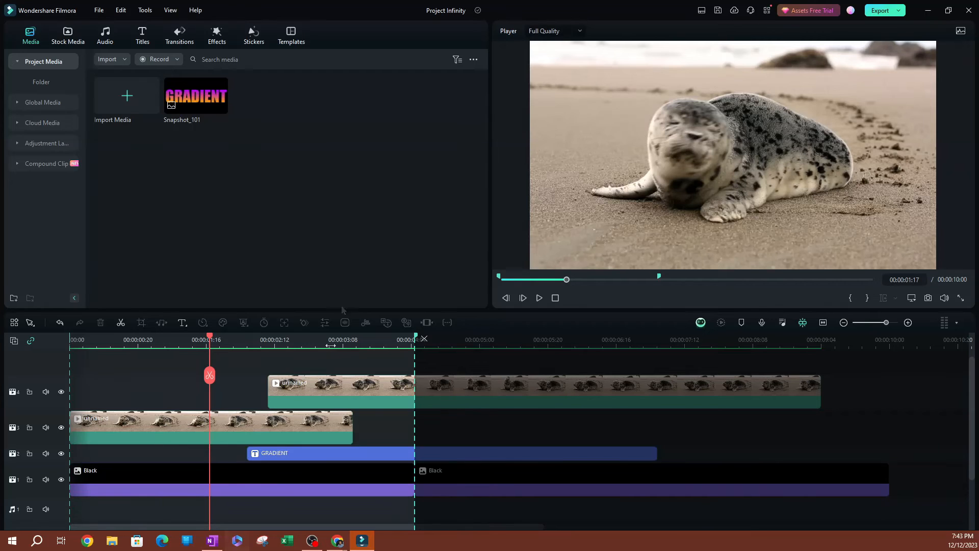
mouse_move(331, 439)
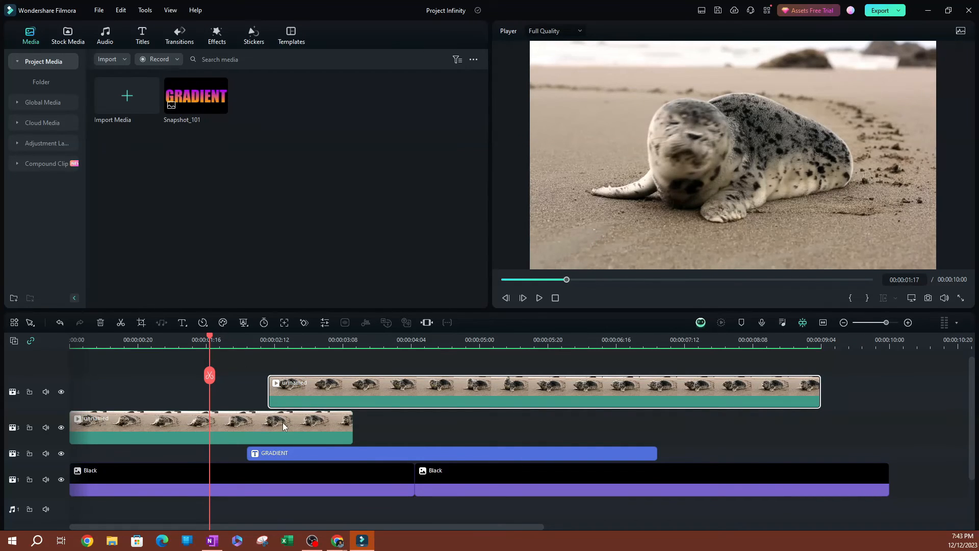
Open the context menu of the long seal clip on track 4
right_click(283, 426)
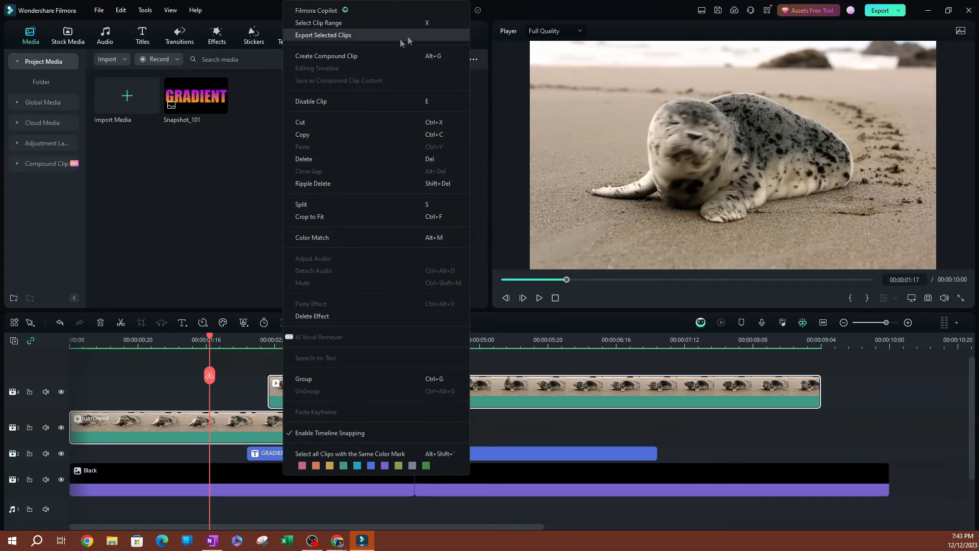
mouse_move(180, 80)
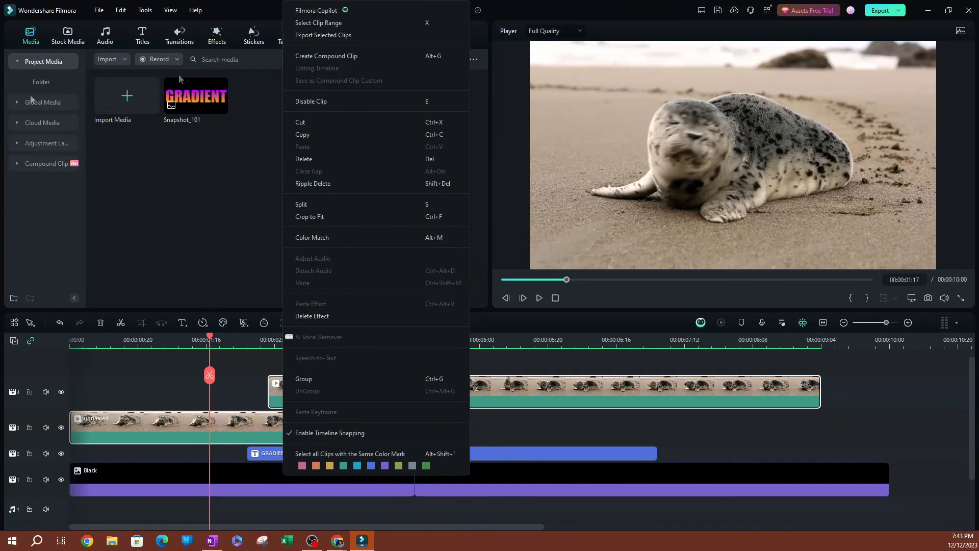